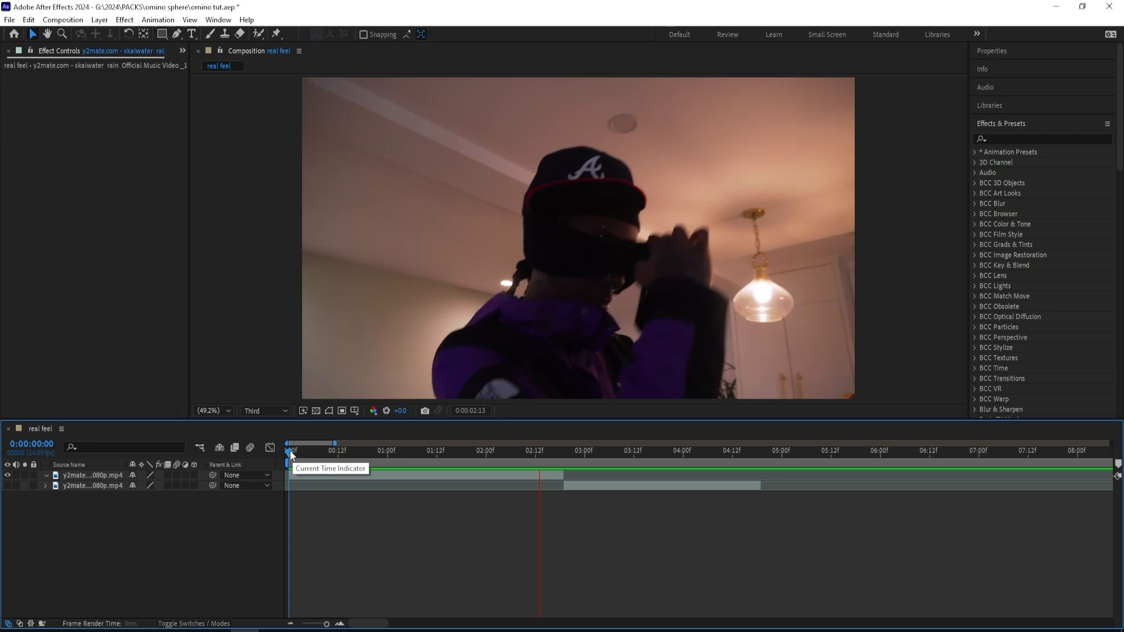
- Apply the omino sphere map effect to the top layer via an 'om' effects search
click(457, 451)
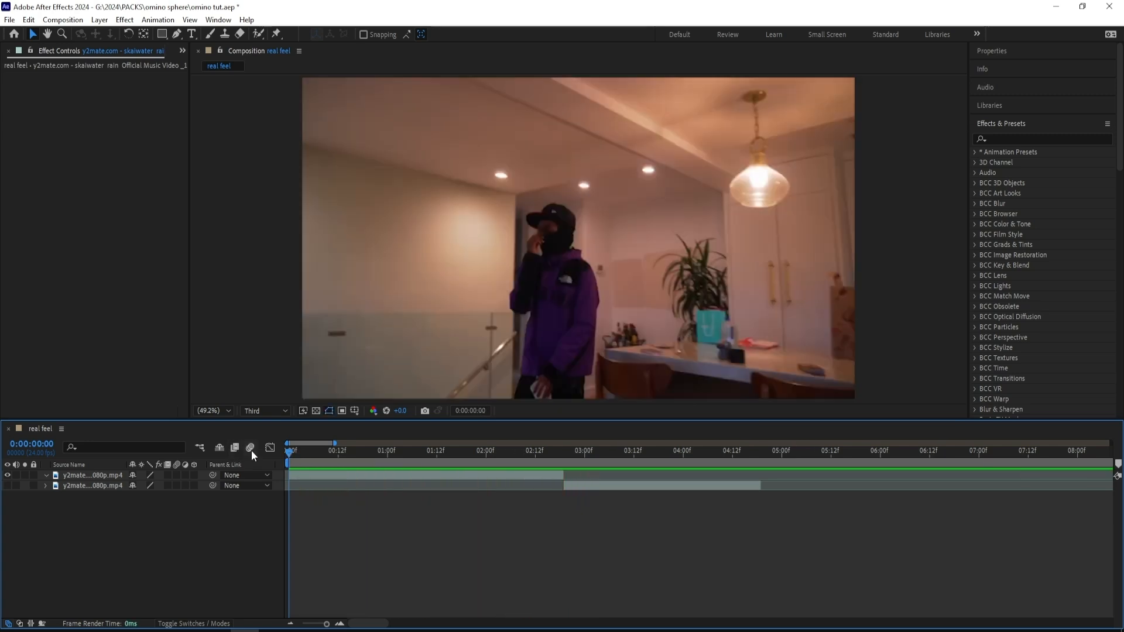
click(1040, 138)
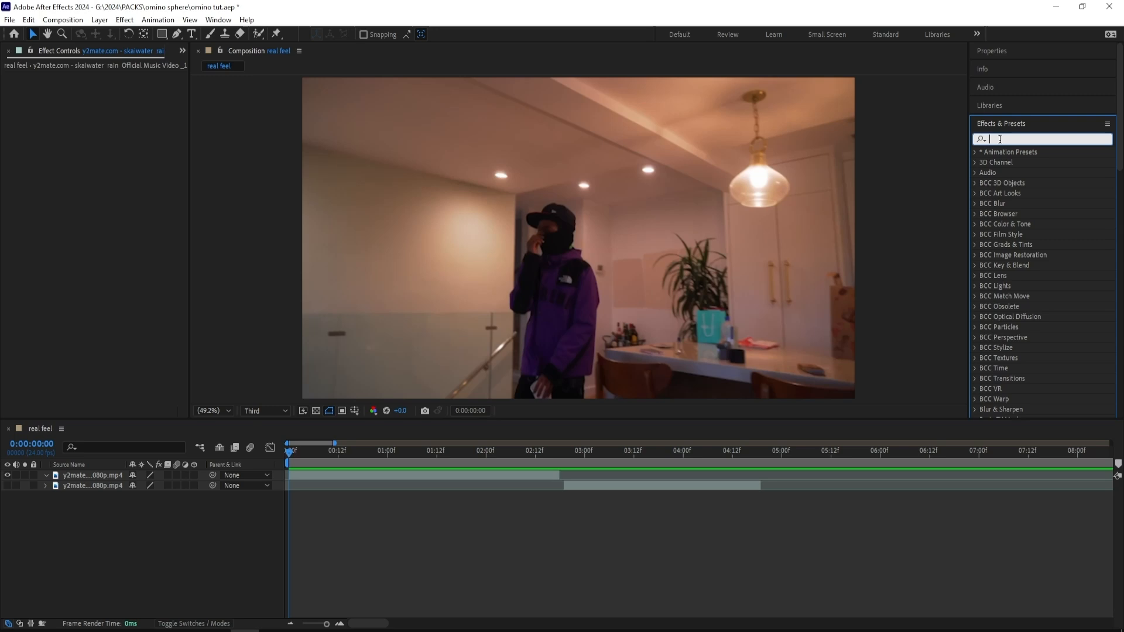
text(omino sphe)
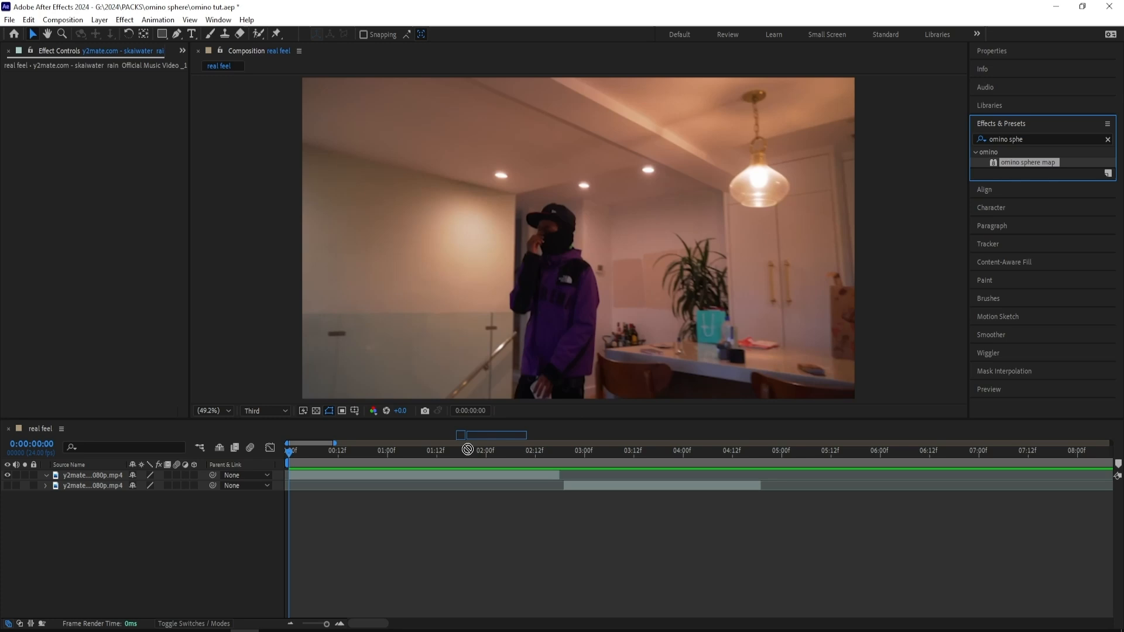
double_click(1029, 162)
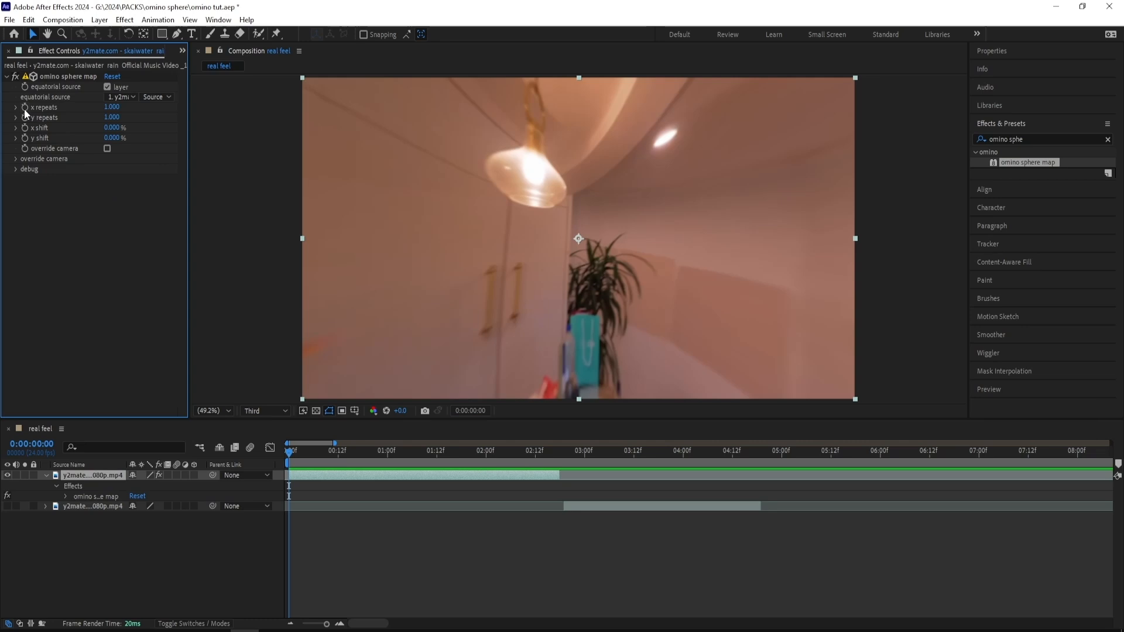
click(112, 117)
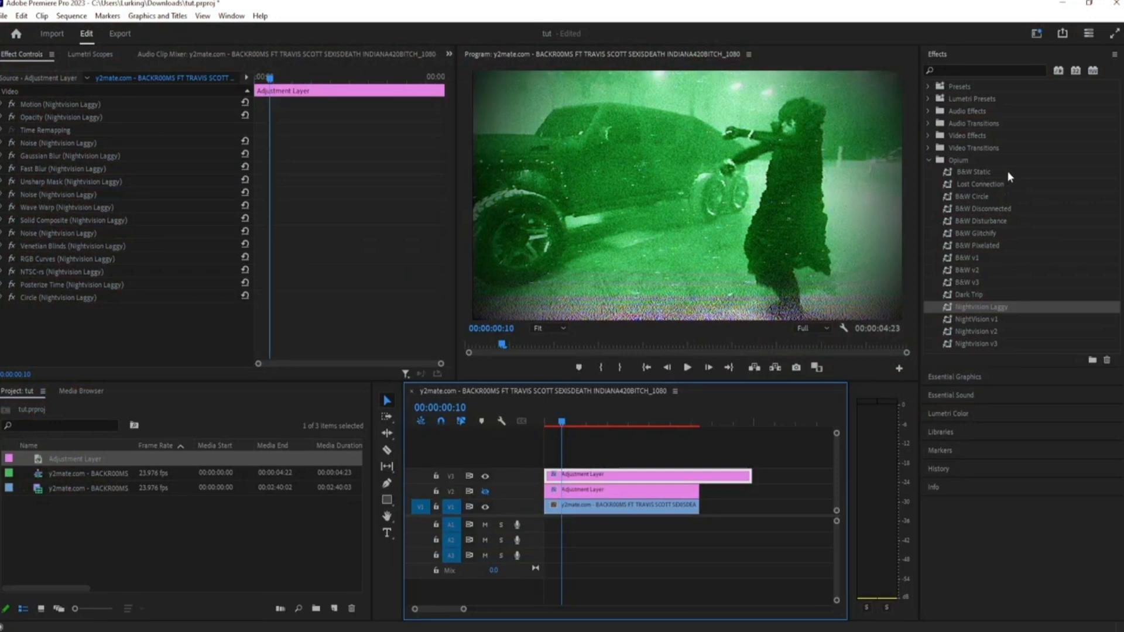
- Apply a Nightvision preset from the Opium folder to the adjustment layer in Premiere Pro
double_click(973, 171)
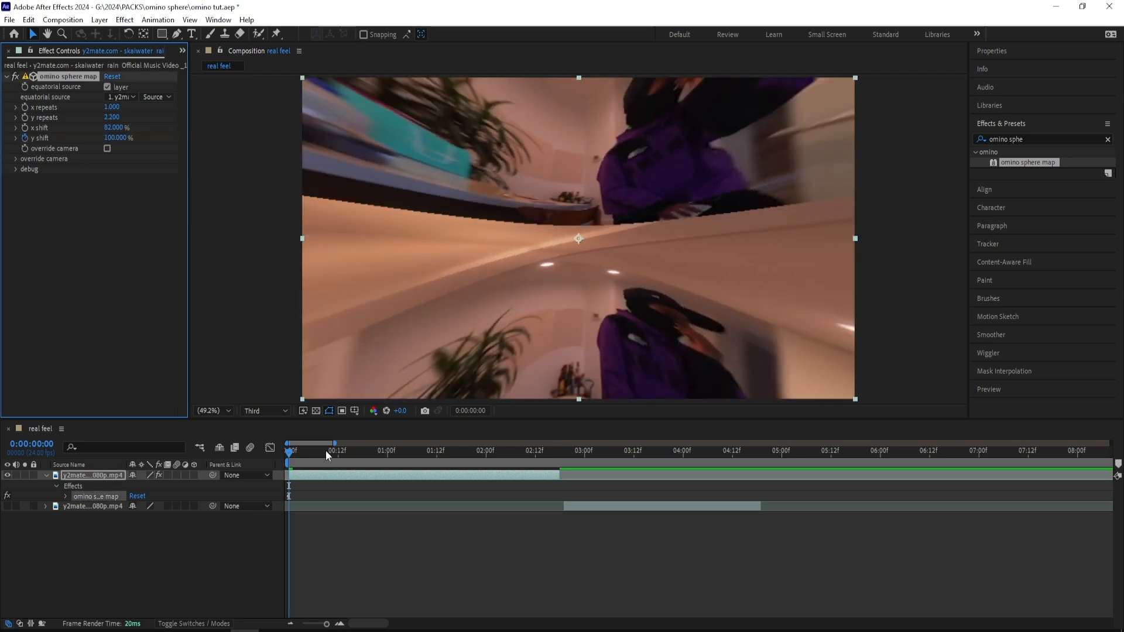
- Review the mirrored warp with y repeats 2.2, x shift 82% and y shift 100%
click(420, 450)
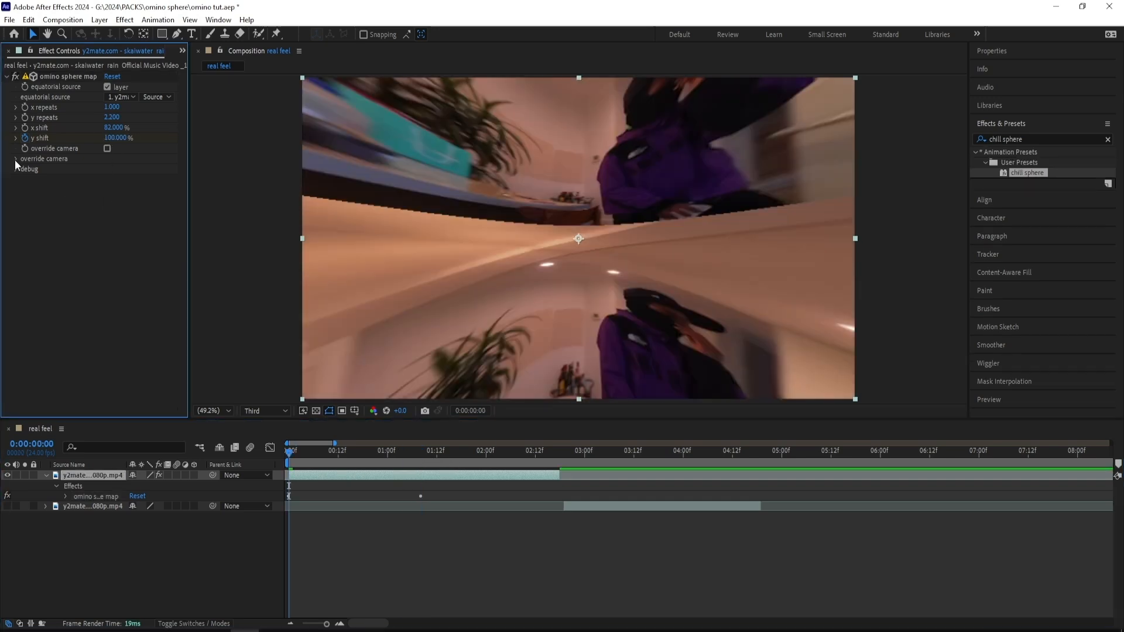
- Enable override camera with zoom 120 and x rotation 280°, keyframing y shift and zoom toward 1:09
click(107, 149)
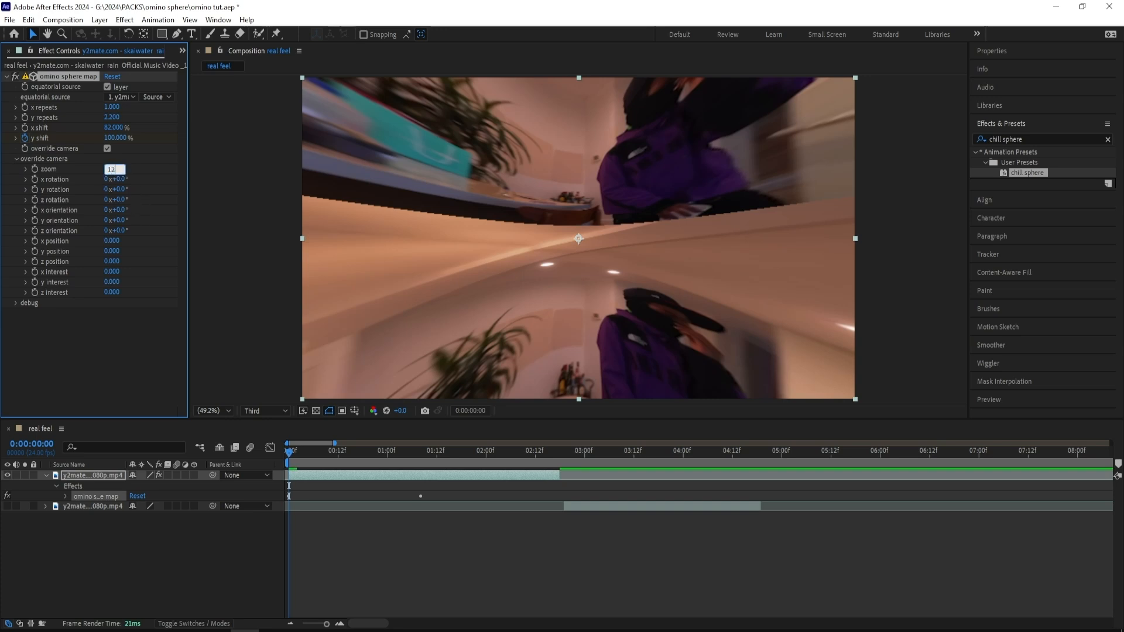
text(120)
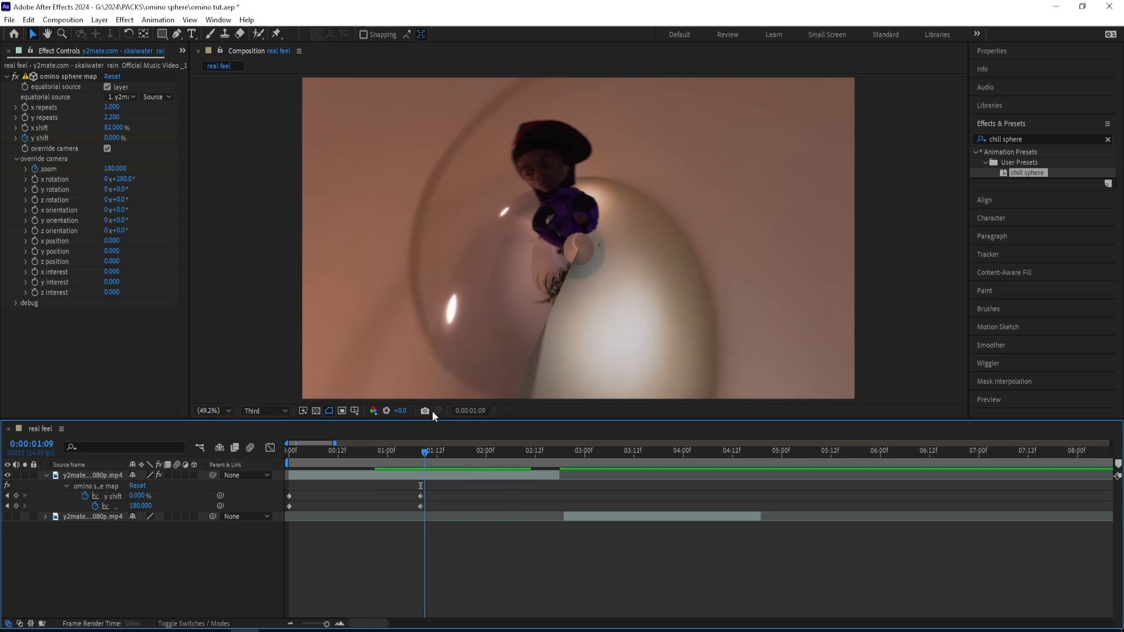
click(449, 451)
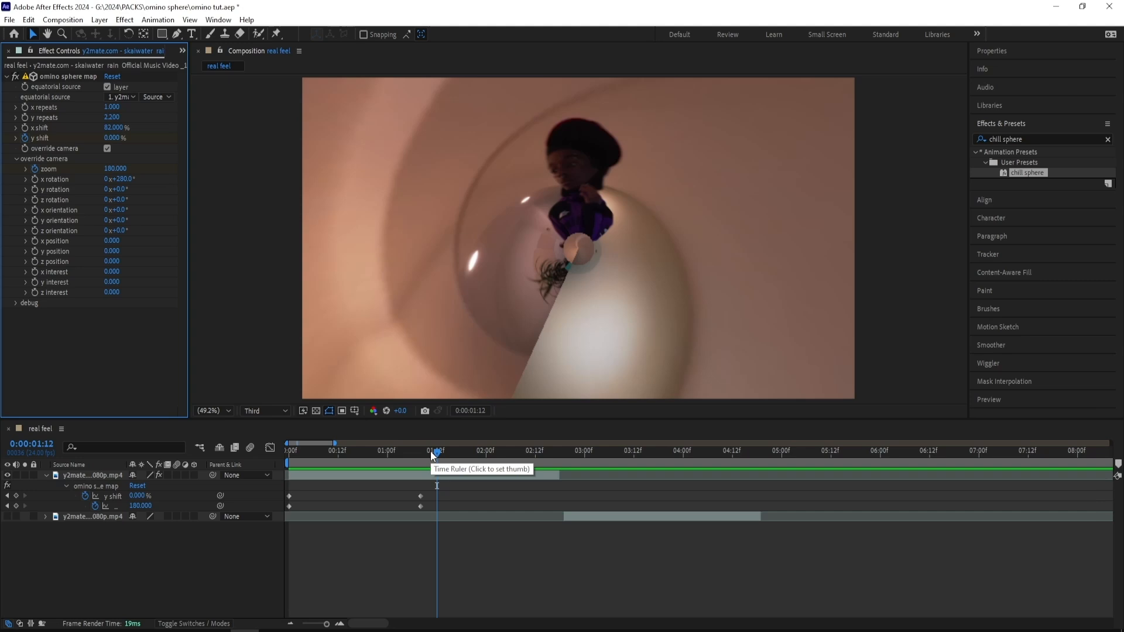
- Set frame 0 to zoom 120, y shift 100%, z rotation 1x+25°, reaching zoom 180, y shift 0% at 1:09
click(289, 450)
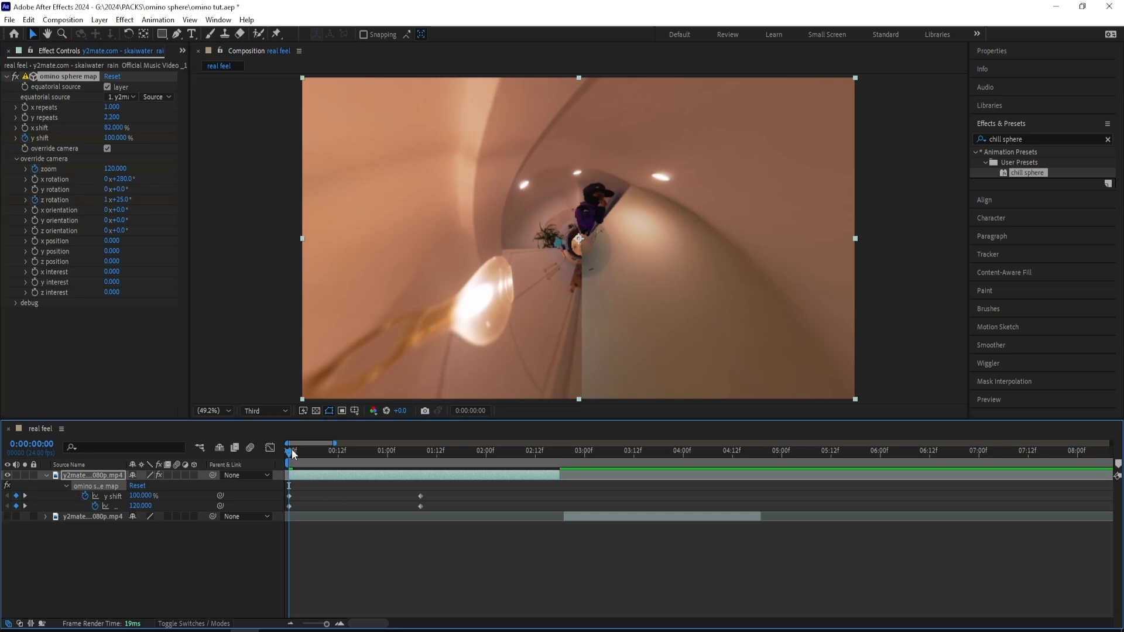
click(420, 450)
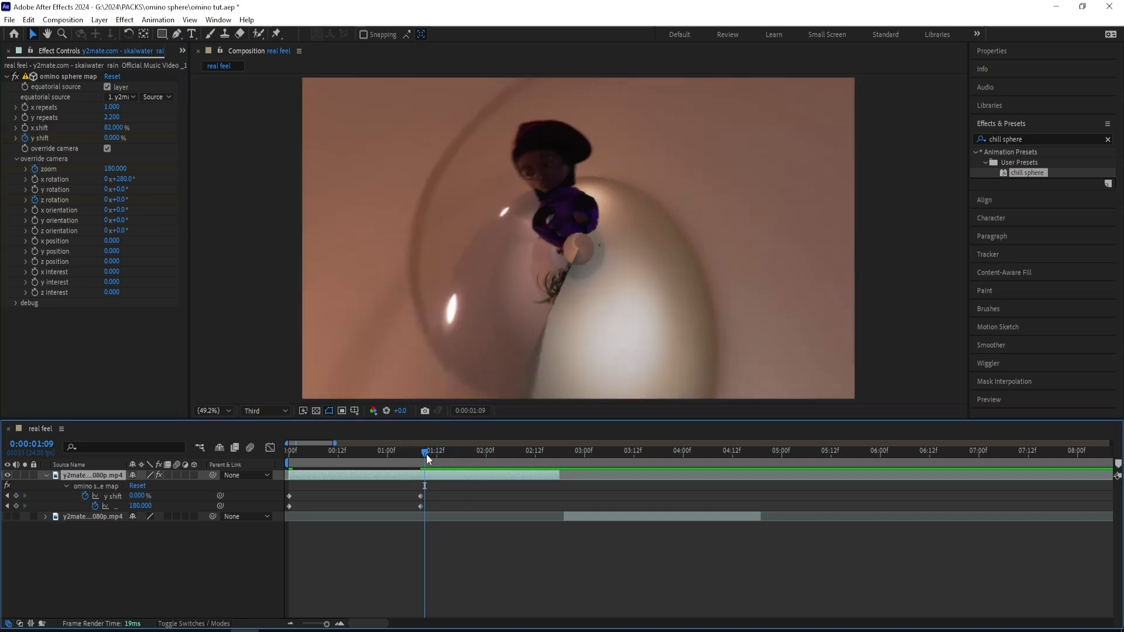
mouse_move(425, 453)
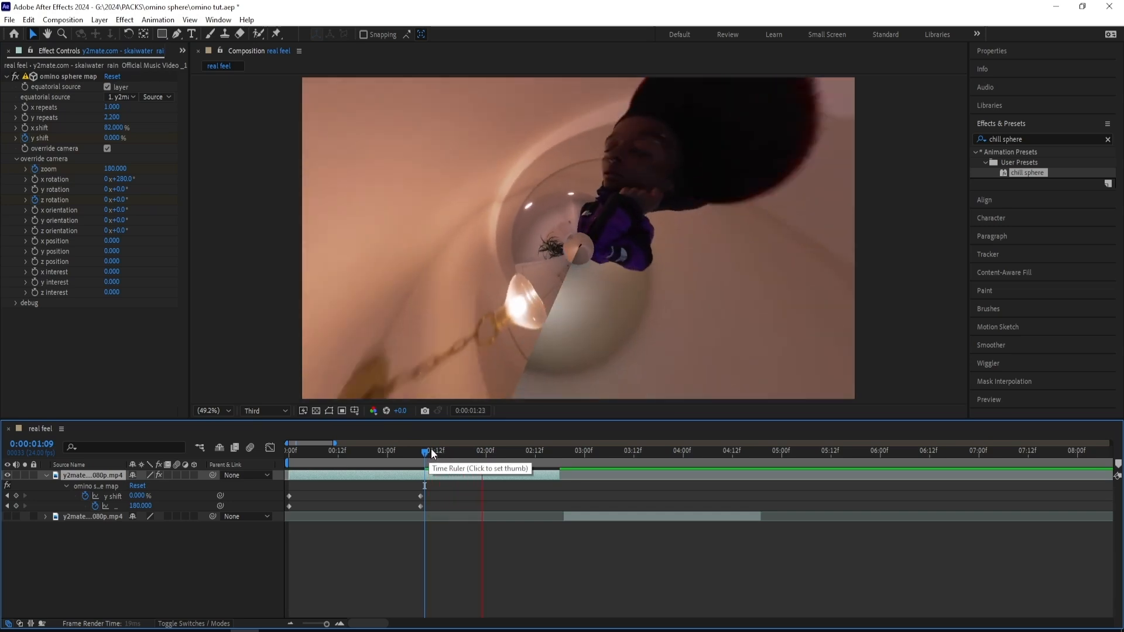
click(429, 451)
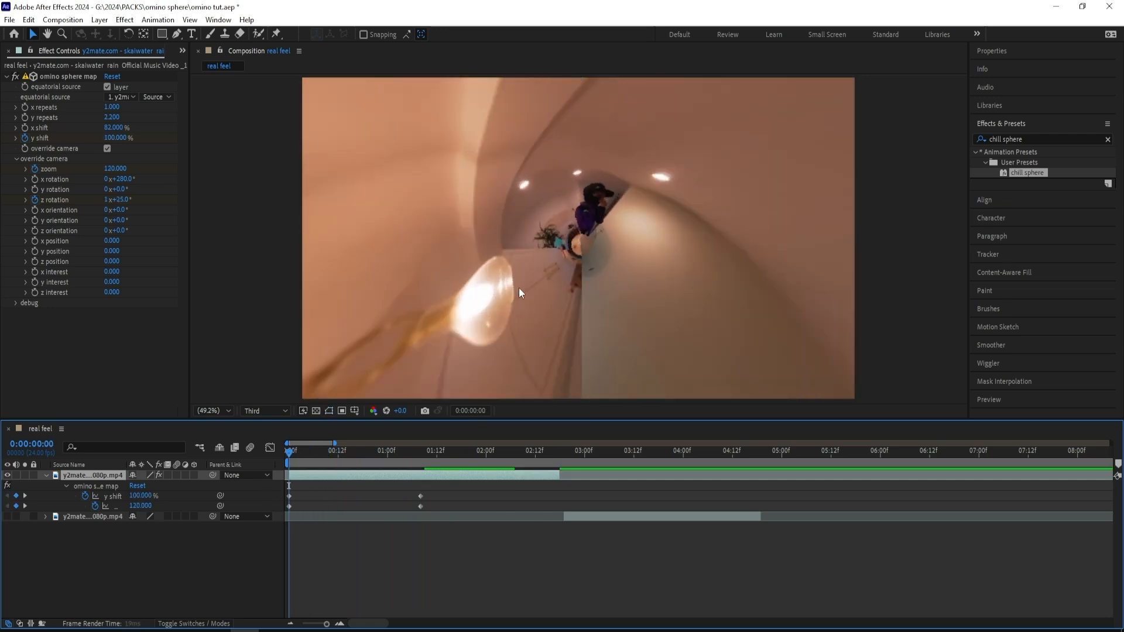
- Ease the y shift, zoom and z rotation speed curves in the Graph Editor
click(315, 449)
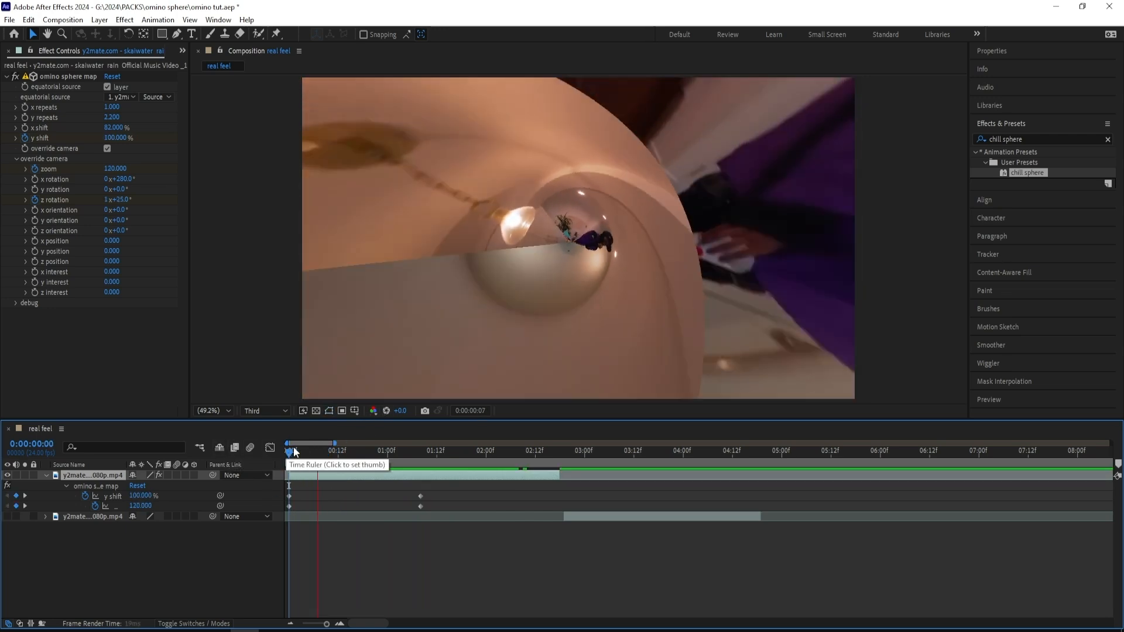
click(516, 451)
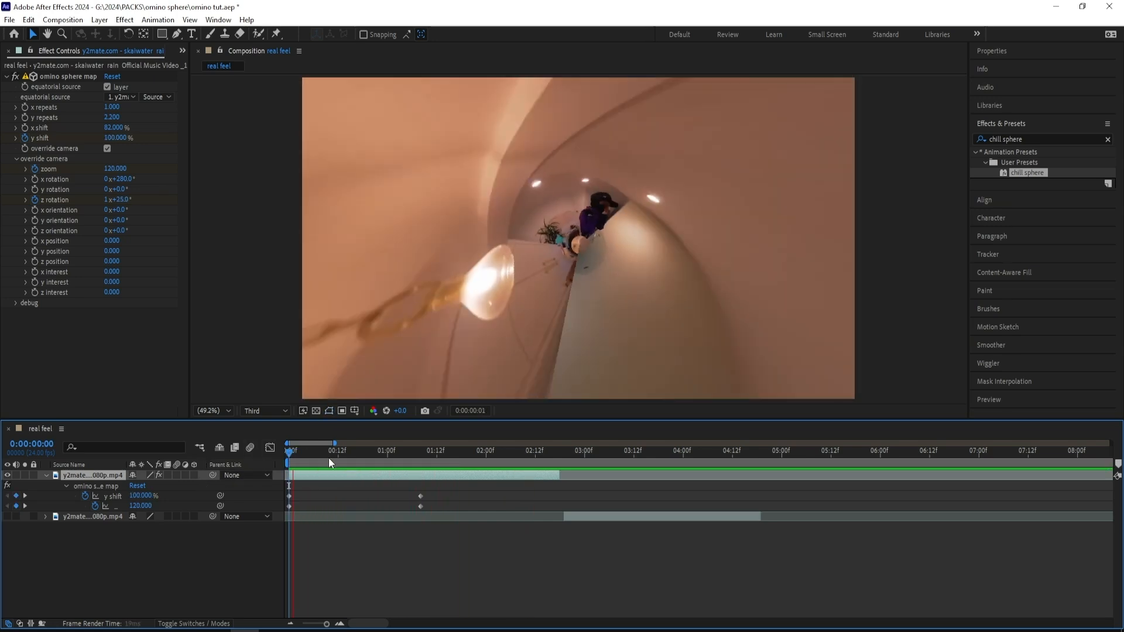
click(362, 450)
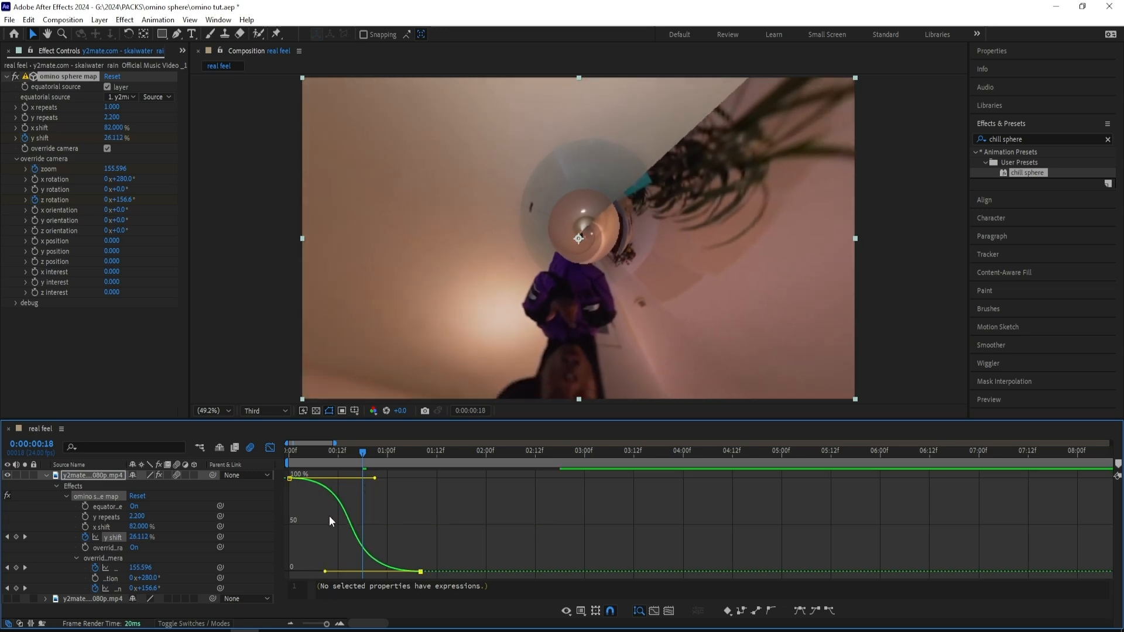
mouse_move(594, 605)
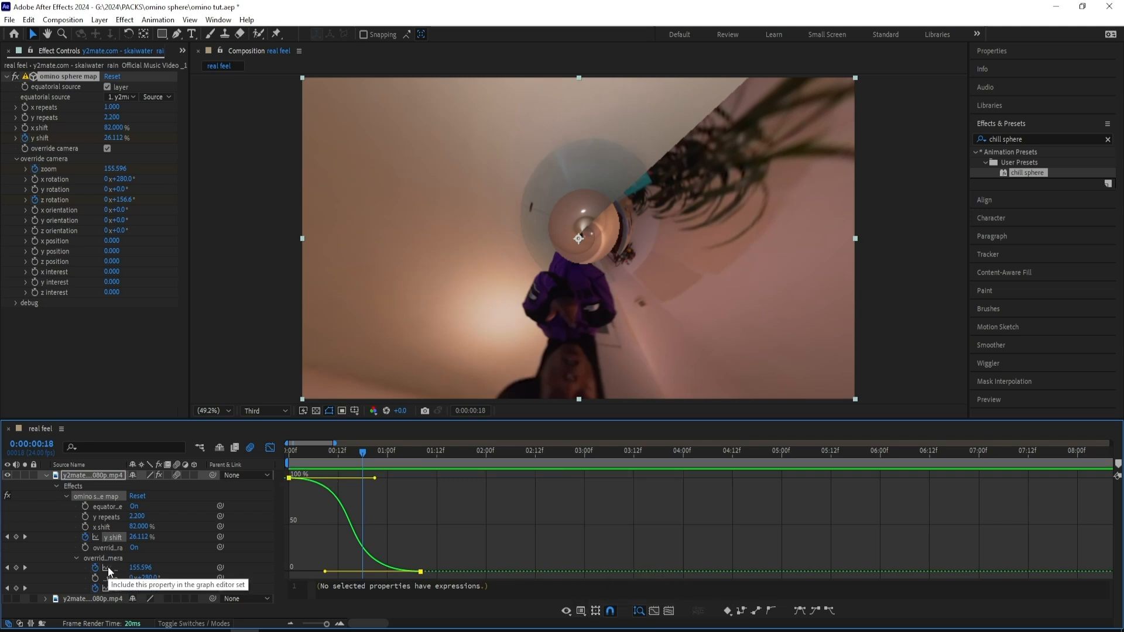
click(107, 567)
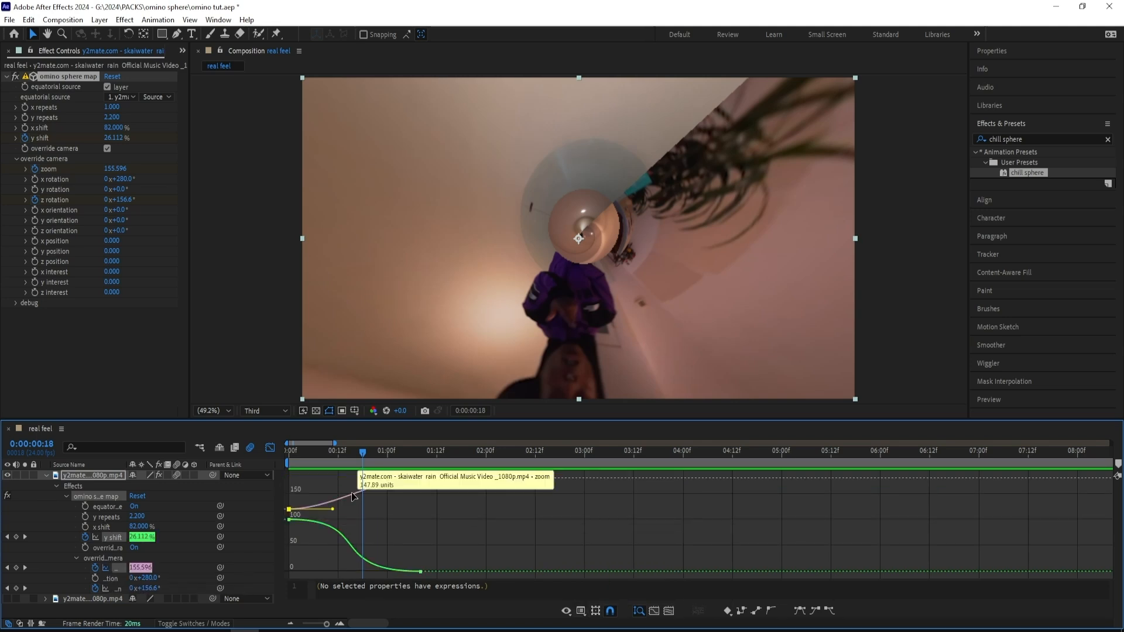
drag(351, 494, 379, 512)
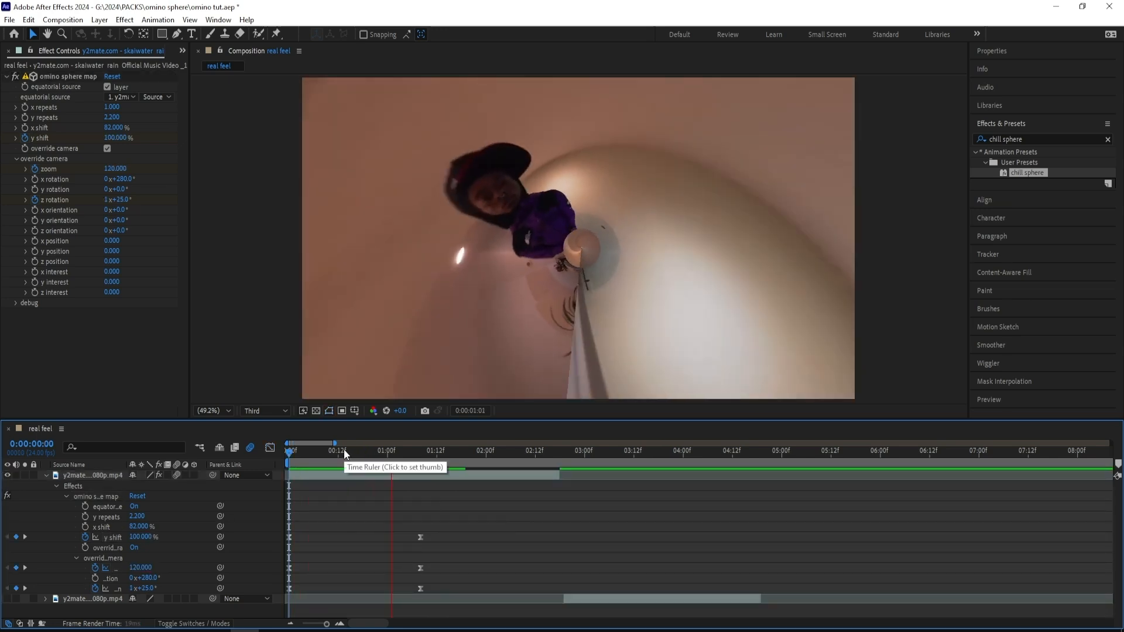
- Switch the Composition preview resolution from Third to Full at 0:00
click(353, 451)
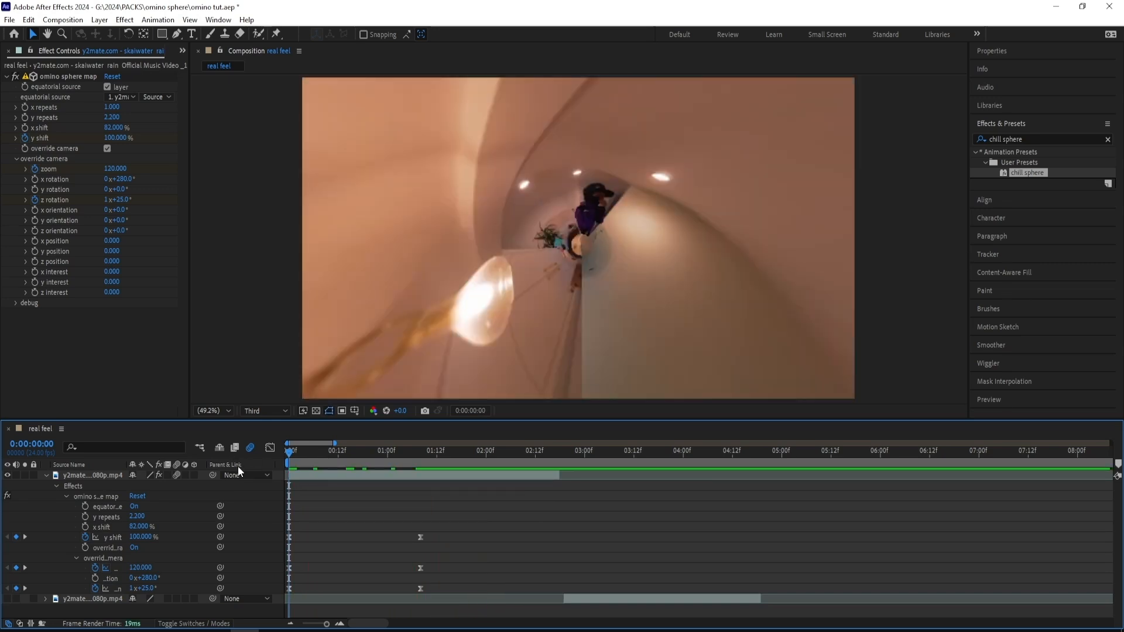
click(441, 449)
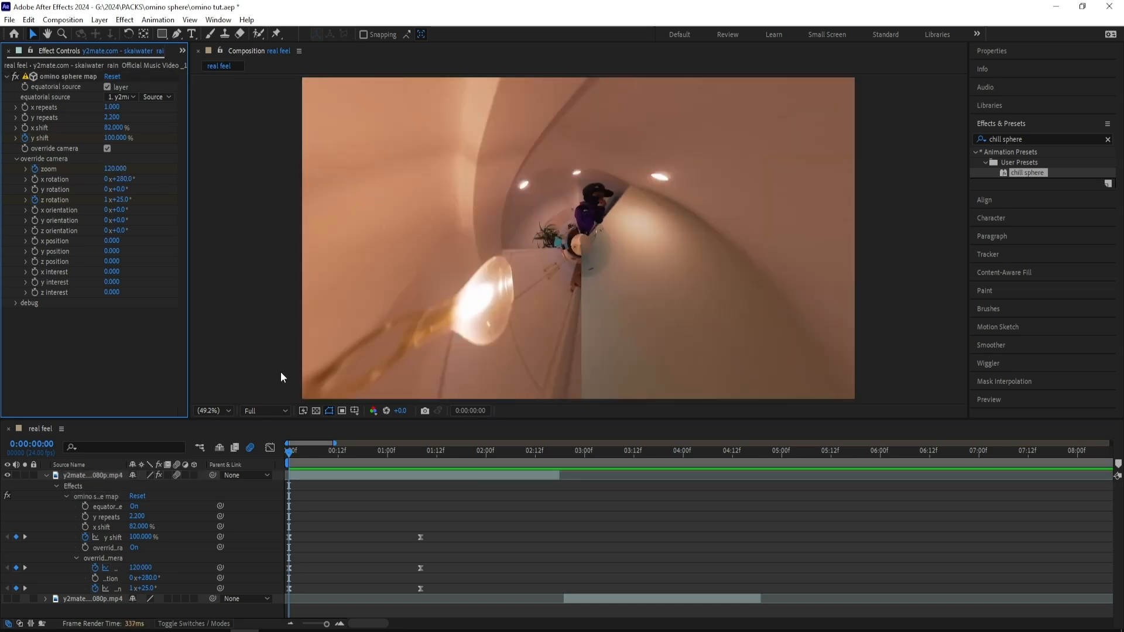
click(407, 446)
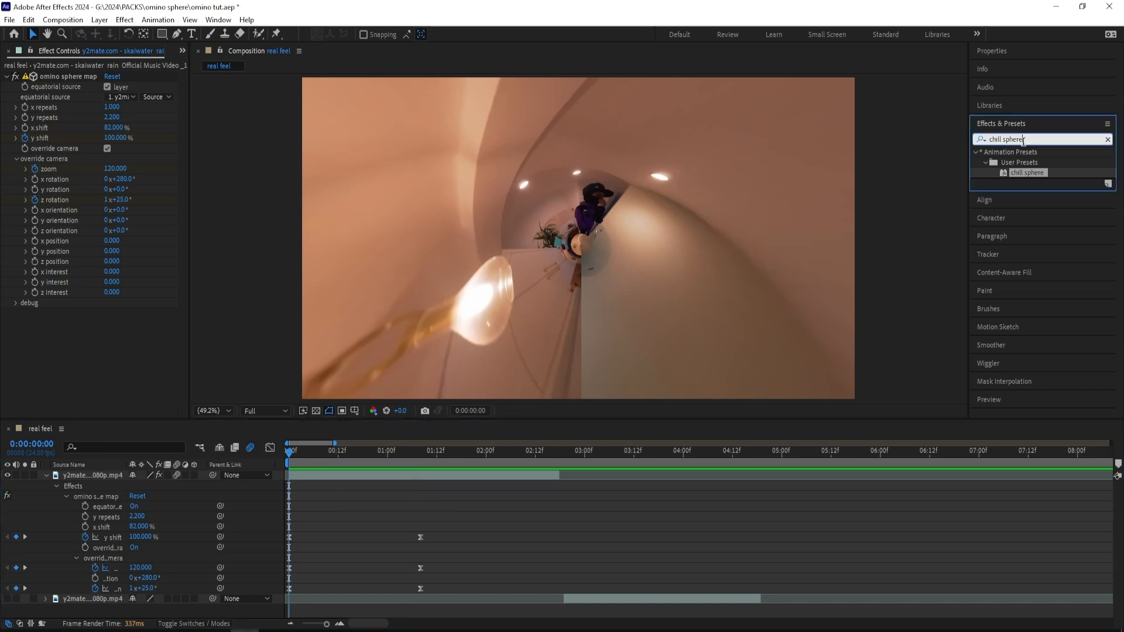
mouse_move(860, 352)
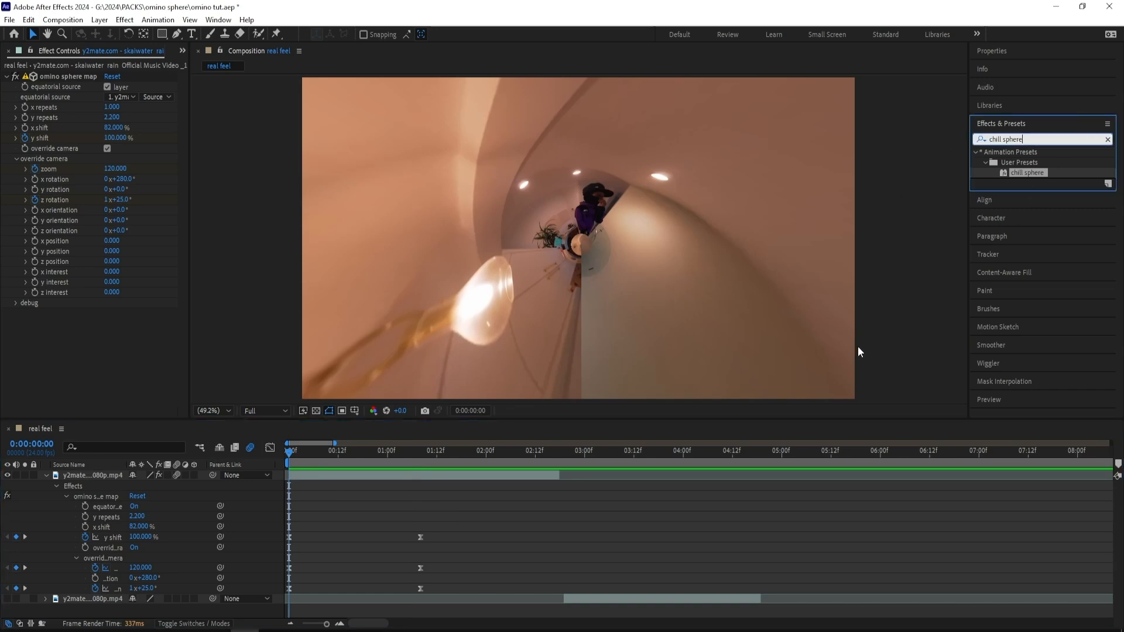
- Apply RSMB motion blur to the clip and shift the transition keyframes later
text(rsmb)
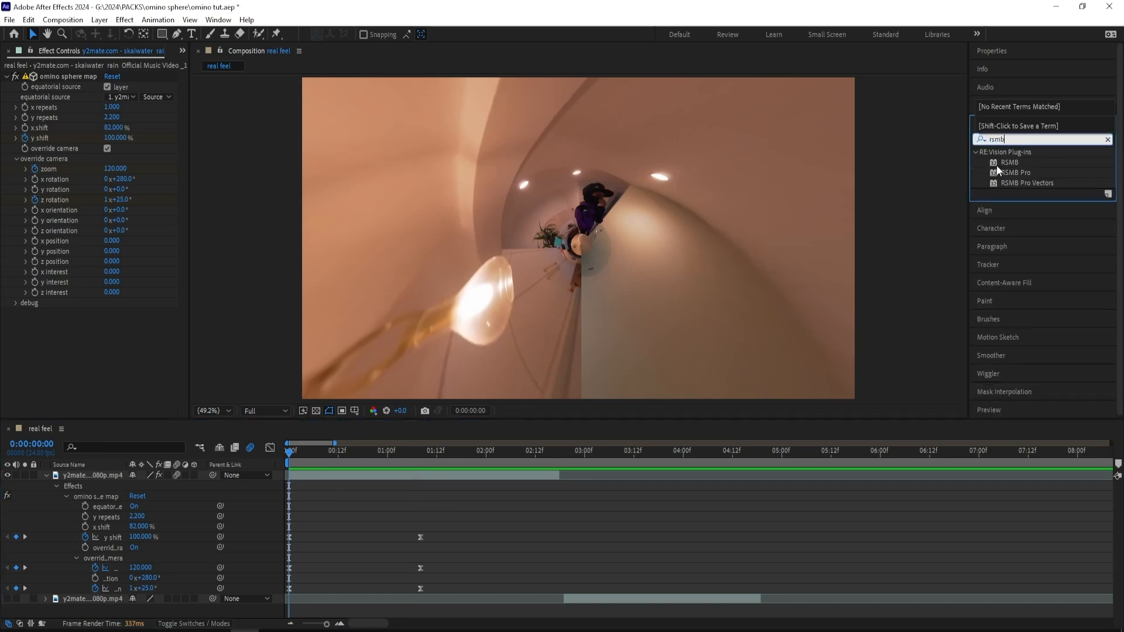
double_click(1008, 161)
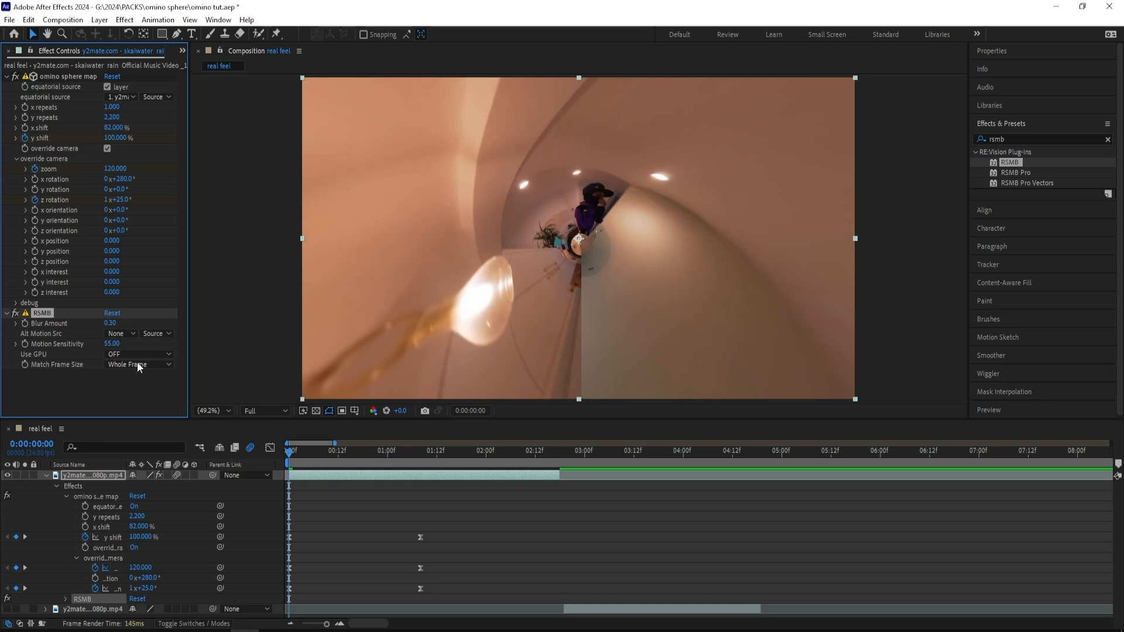
click(304, 449)
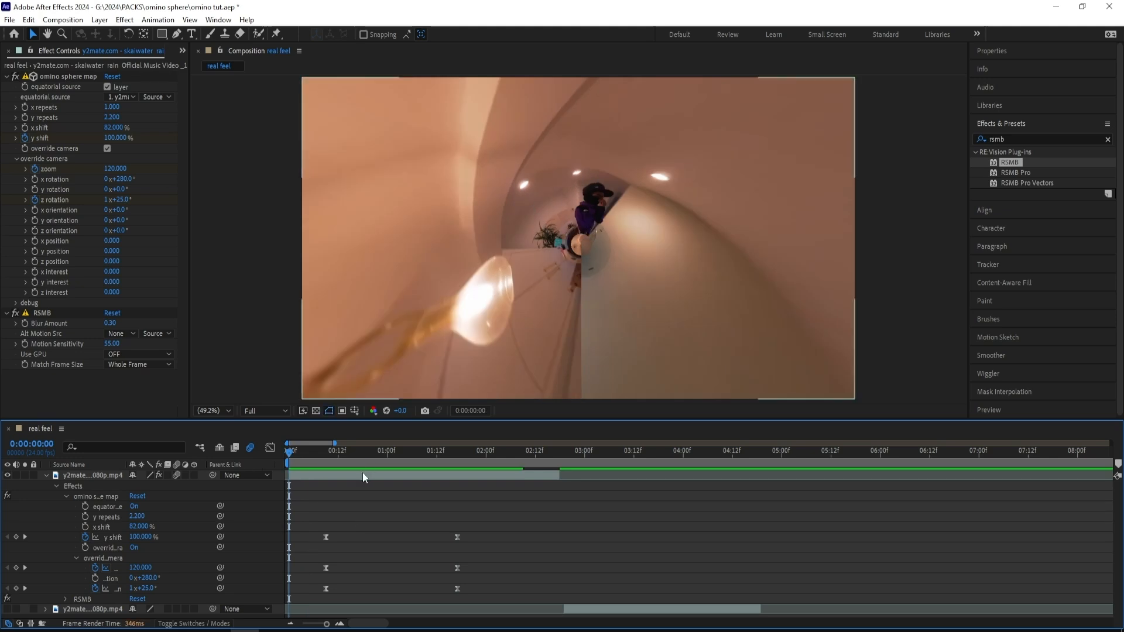
- Lower the RSMB Blur Amount from 0.30 to 0.25
click(357, 449)
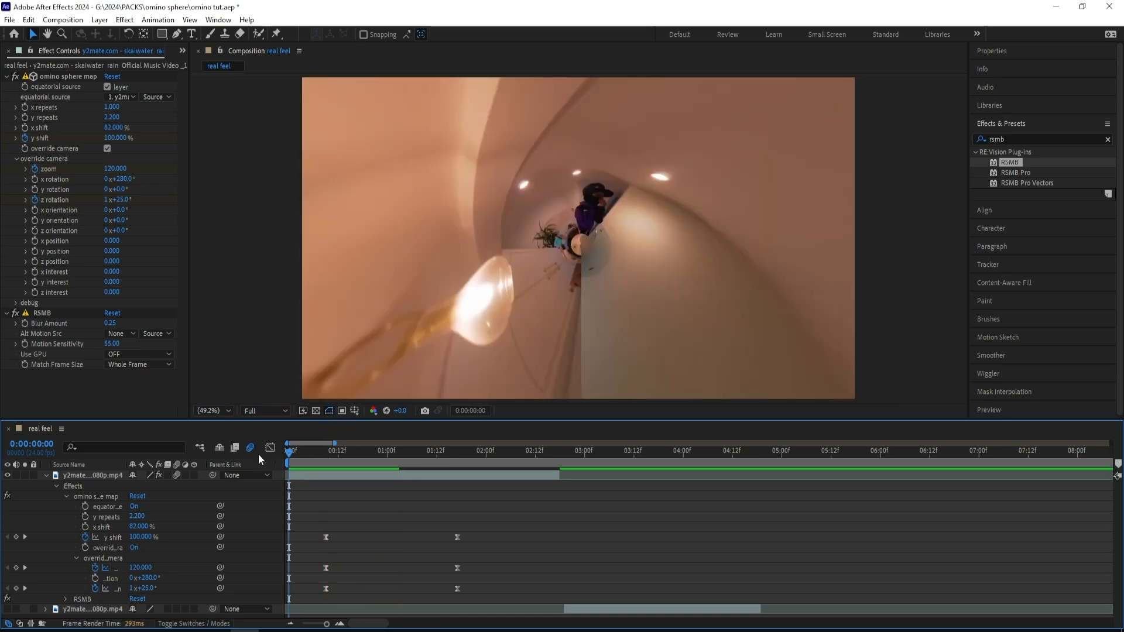
click(443, 450)
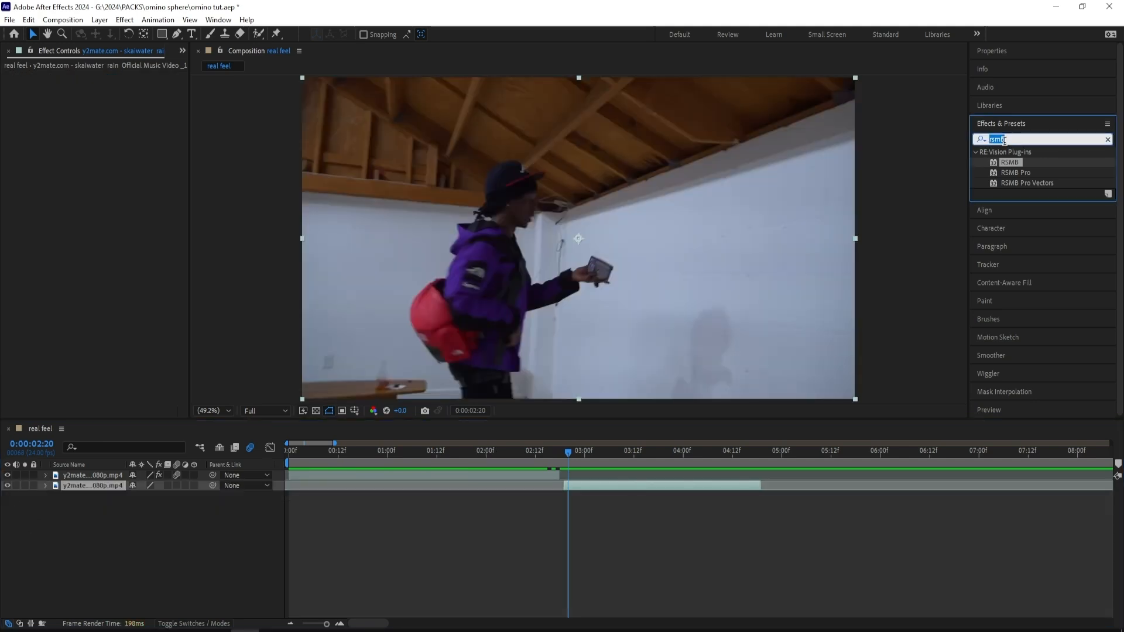
- Apply the saved 'chill sphere' user preset to the second clip
click(740, 449)
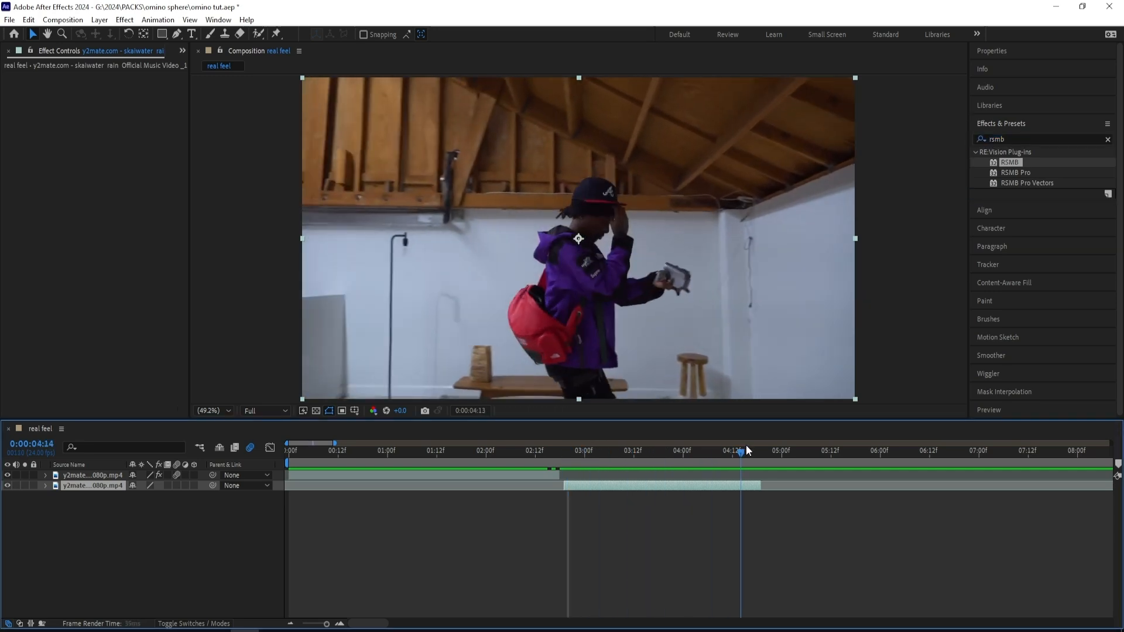
click(564, 449)
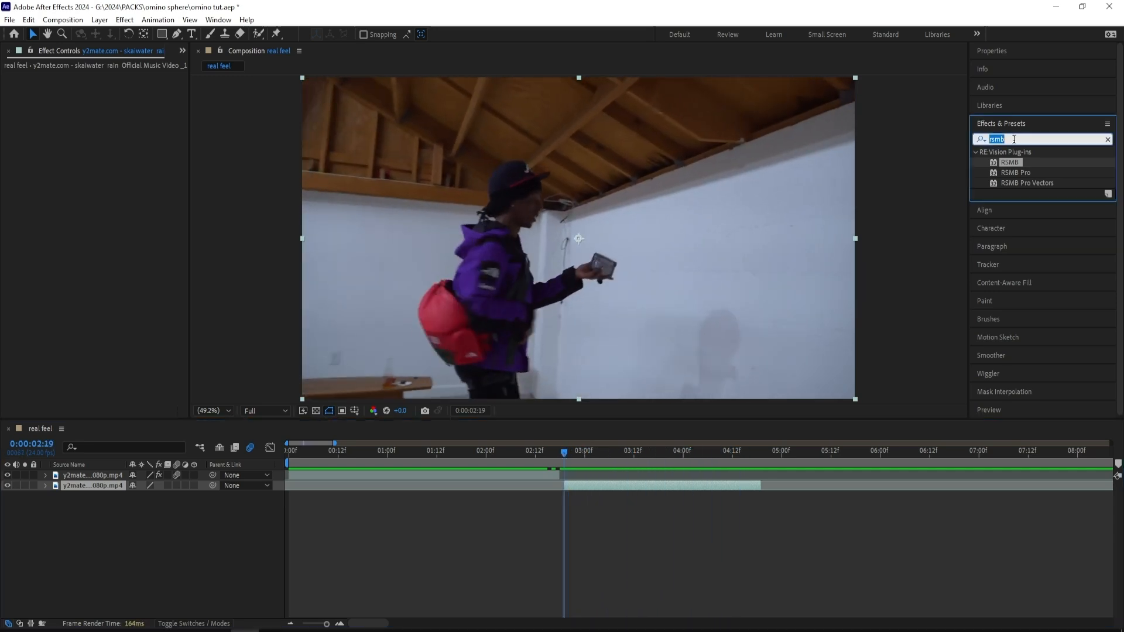
text(chill sp)
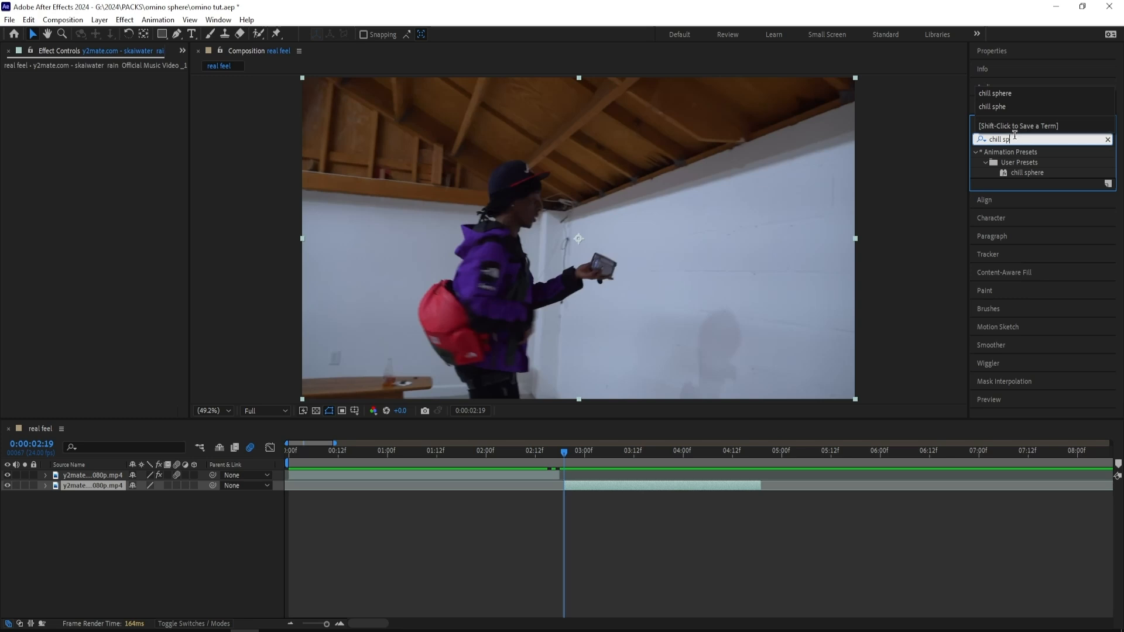
double_click(1026, 173)
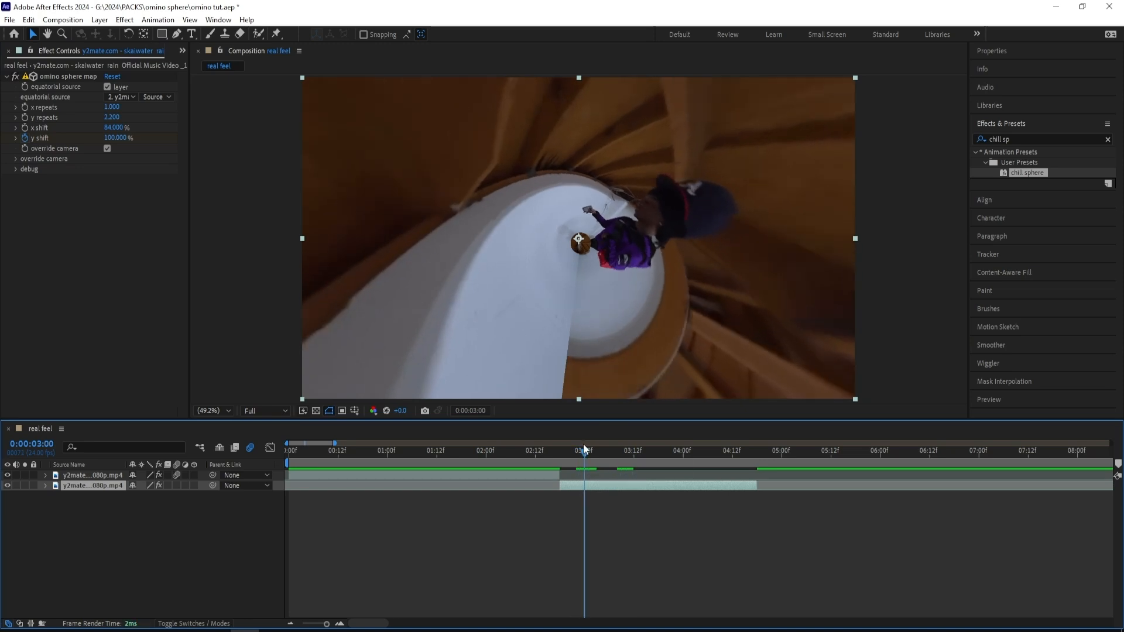
mouse_move(586, 452)
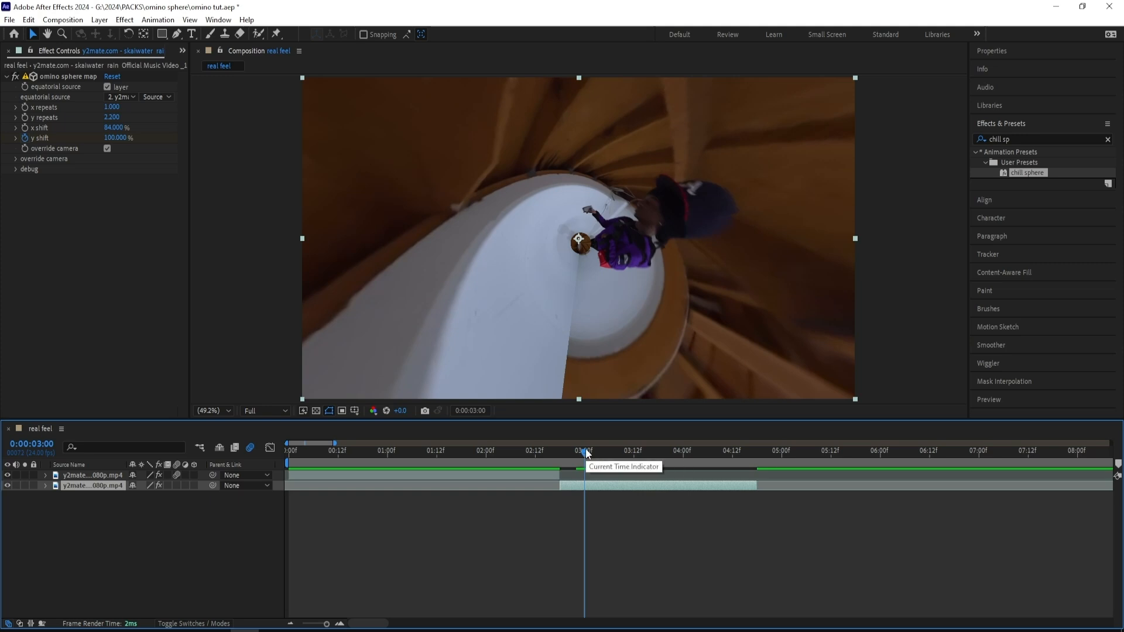